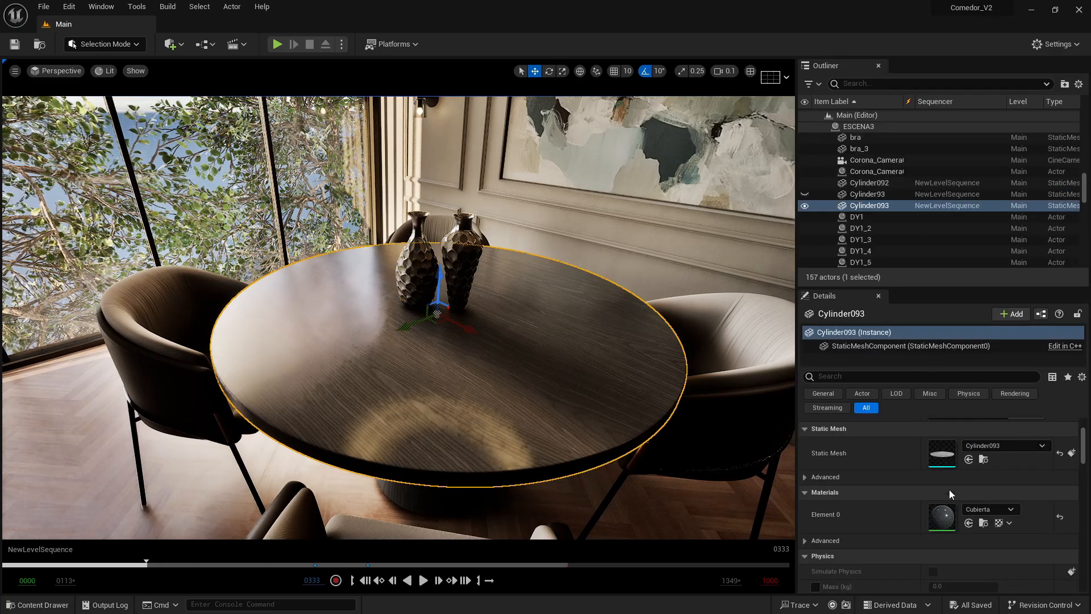
Open the Cubierta wood material and try Max Roughness values 0.184, 0.48, 0.8, 0.096, 0.256
{"action": "double_click", "coordinate": [942, 518]}
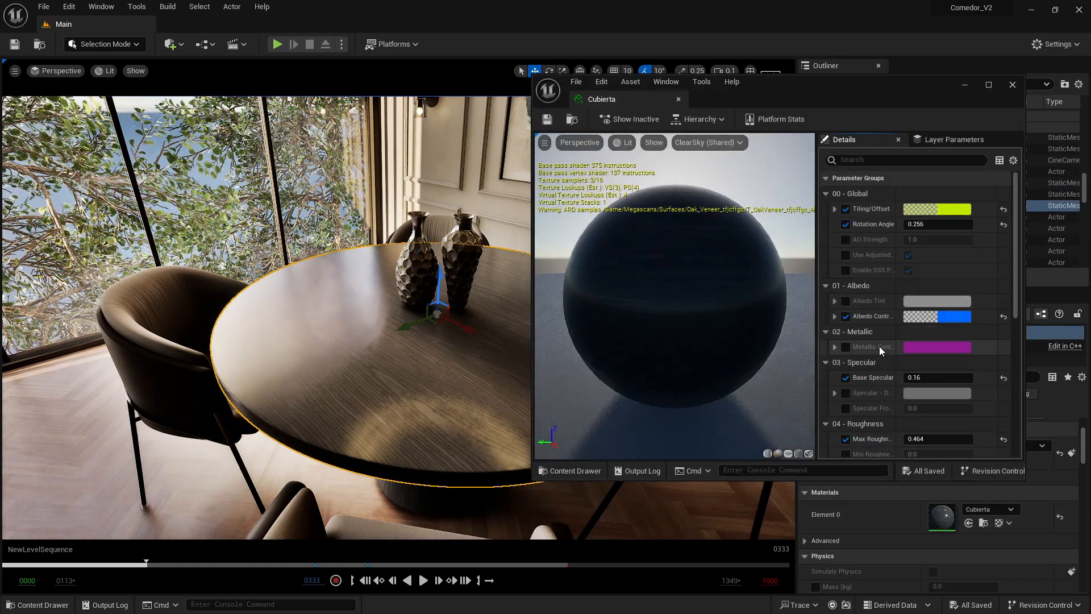
{"action": "scroll", "scroll_direction": "down", "scroll_amount": 3}
{"action": "type", "text": "0.248"}
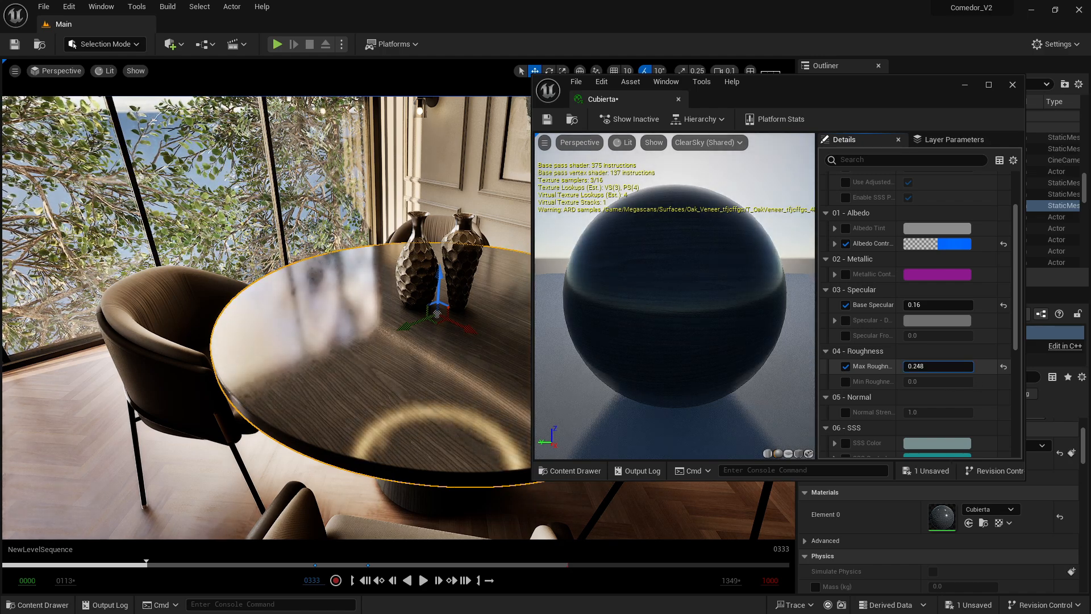
{"action": "type", "text": "0.184"}
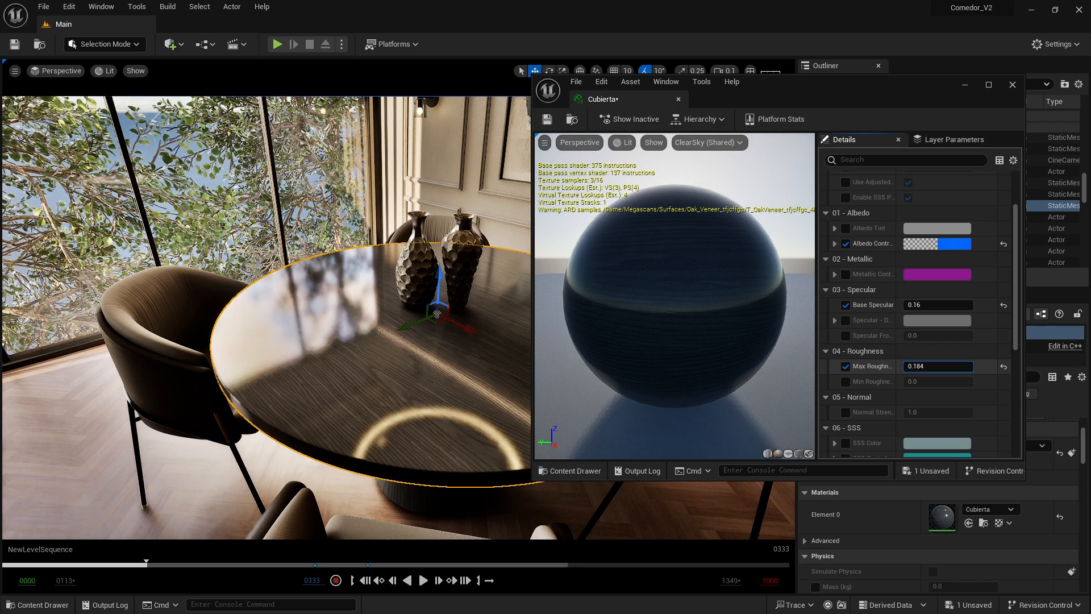
{"action": "type", "text": "0.48"}
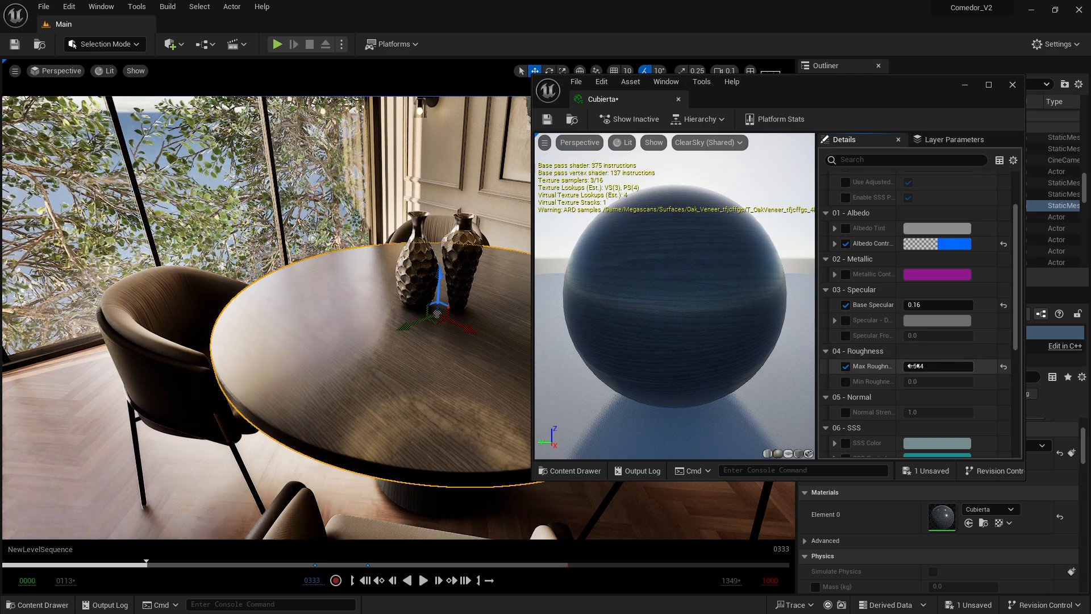
{"action": "type", "text": "0.8"}
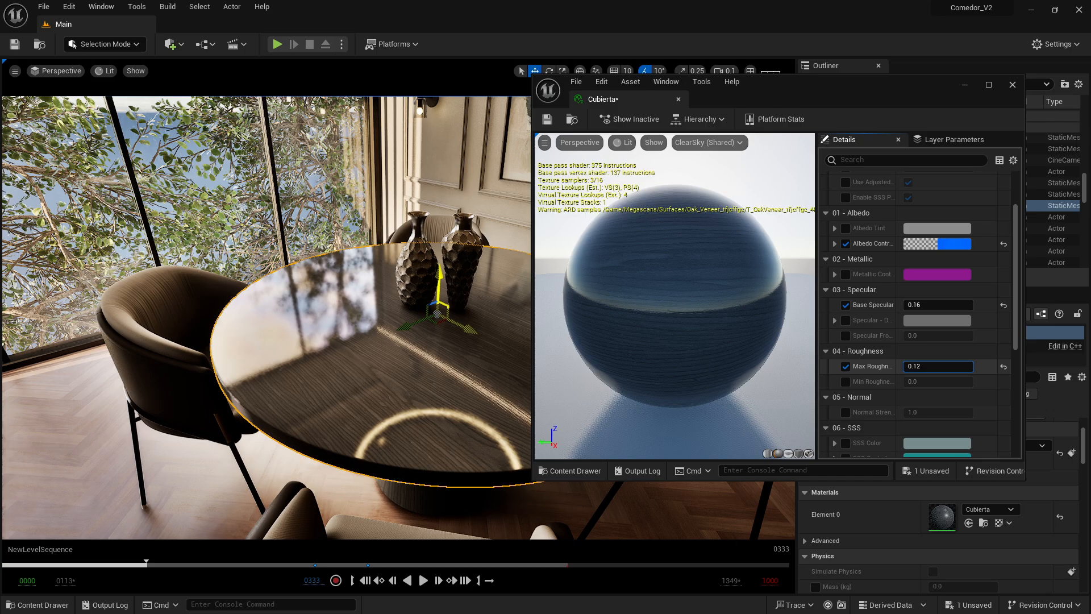
{"action": "type", "text": "0.096"}
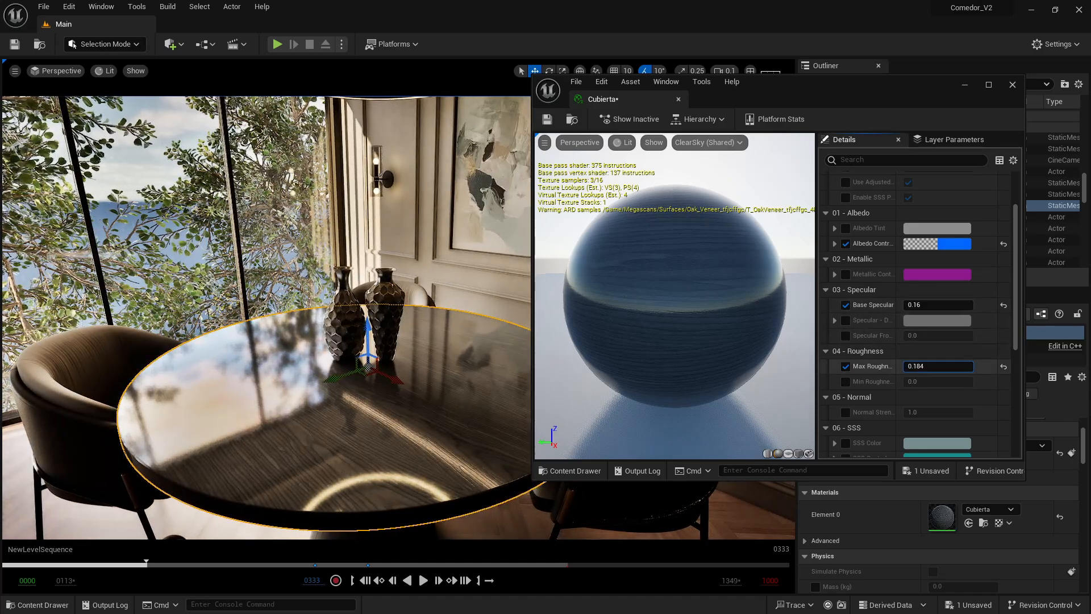
{"action": "type", "text": "0.256"}
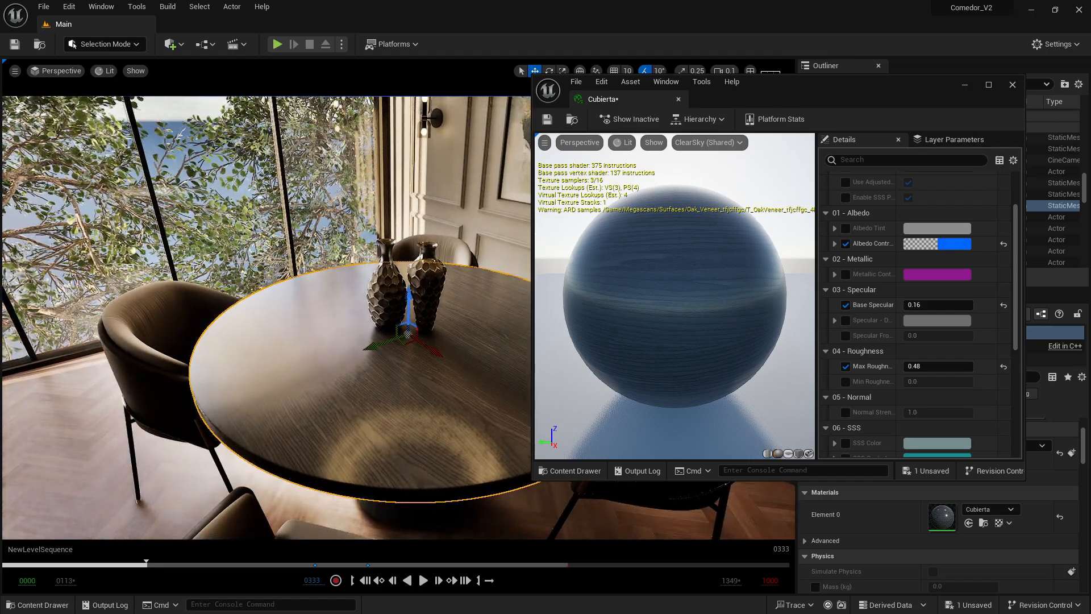
{"action": "key", "text": "alt+tab"}
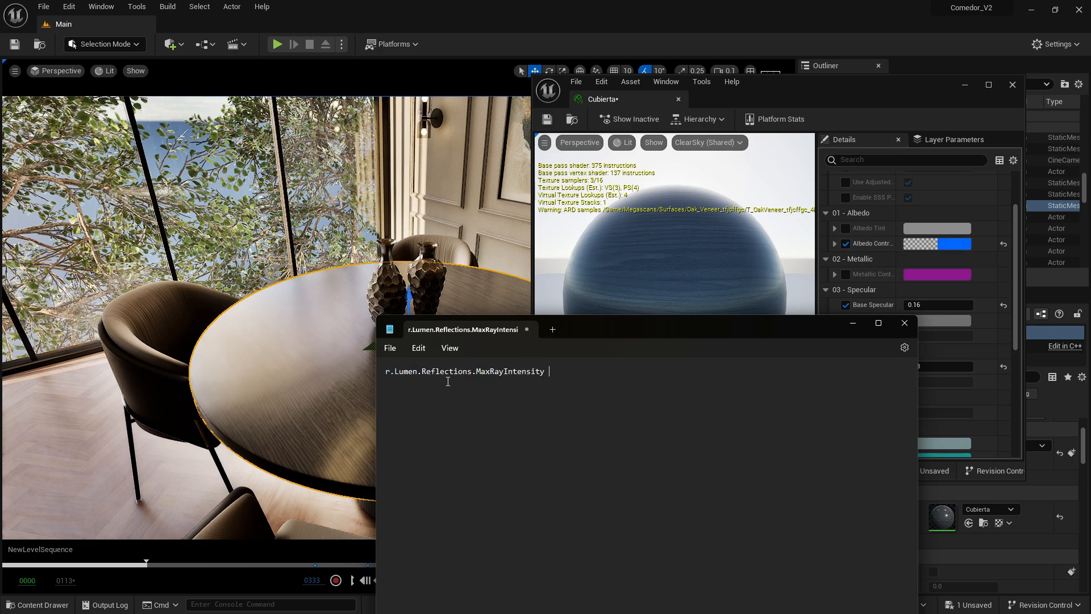
{"action": "mouse_move", "coordinate": [553, 371]}
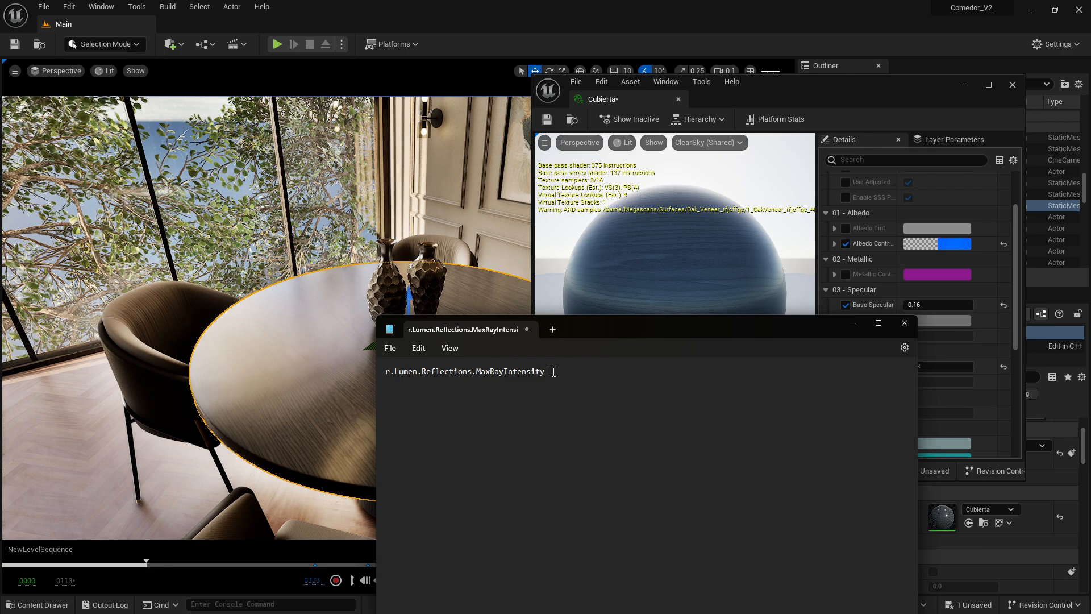
Select the r.Lumen.Reflections.MaxRayIntensity command line in Notepad
{"action": "triple_click", "coordinate": [466, 371]}
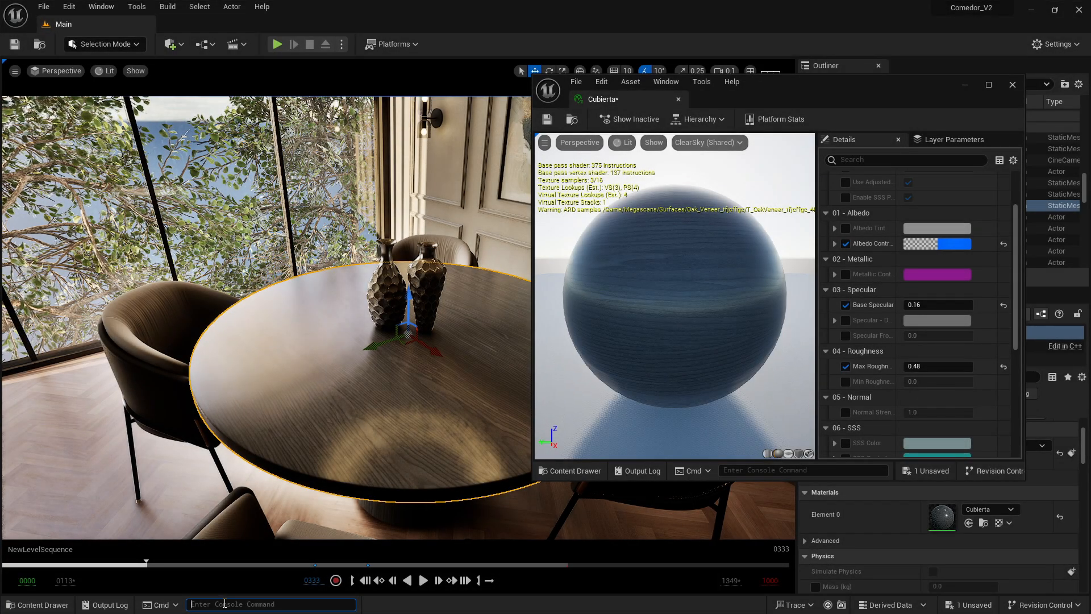
Enter r.Lumen.Reflections.MaxRayIntensity with a value of 3 in the console
{"action": "type", "text": "r.Lumen.Reflections.MaxRayIntensity"}
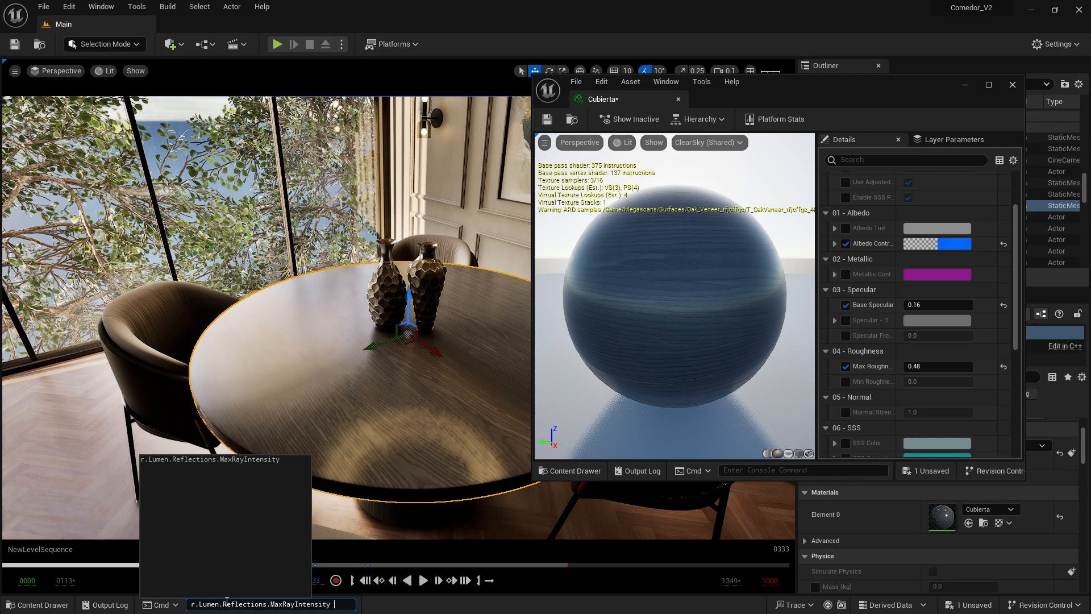
{"action": "type", "text": "3"}
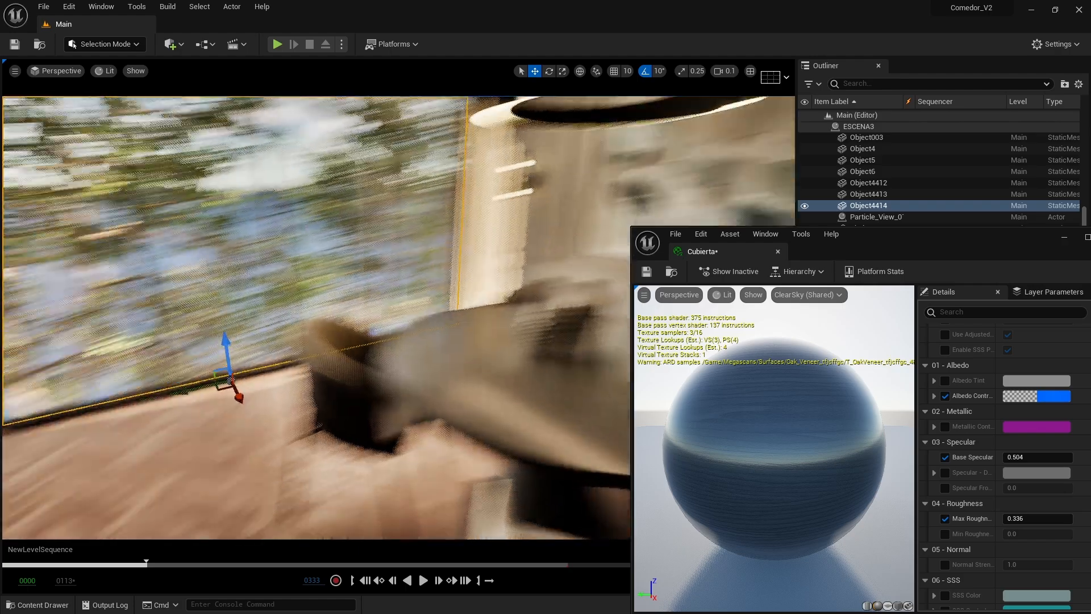
Open the herringbone floor material and set Base Specular 0.835111 and Max Roughness 0.439422
{"action": "left_click", "coordinate": [868, 182]}
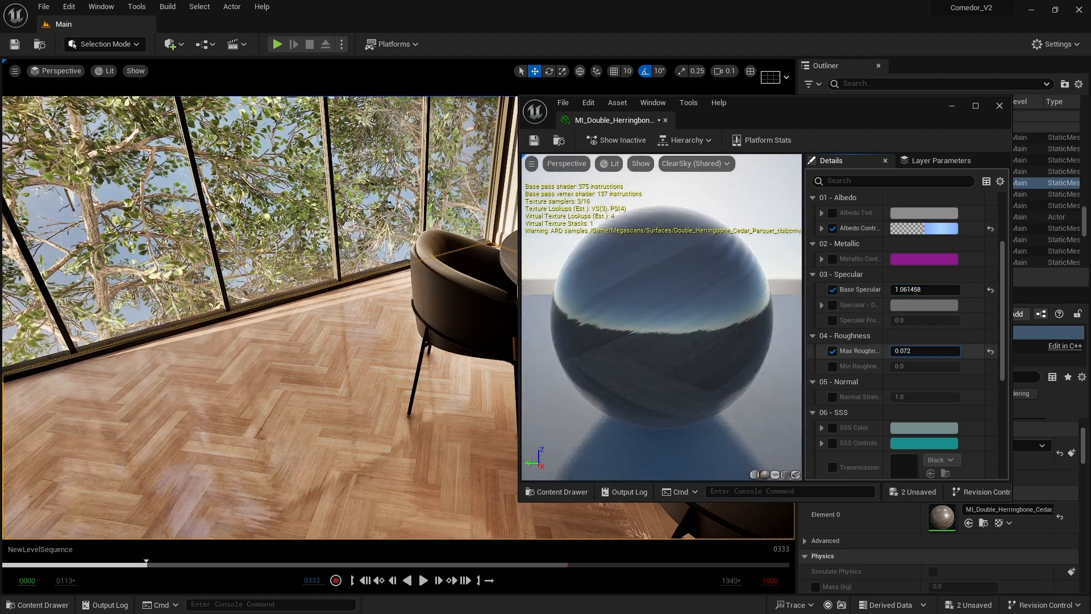
{"action": "type", "text": "0.688"}
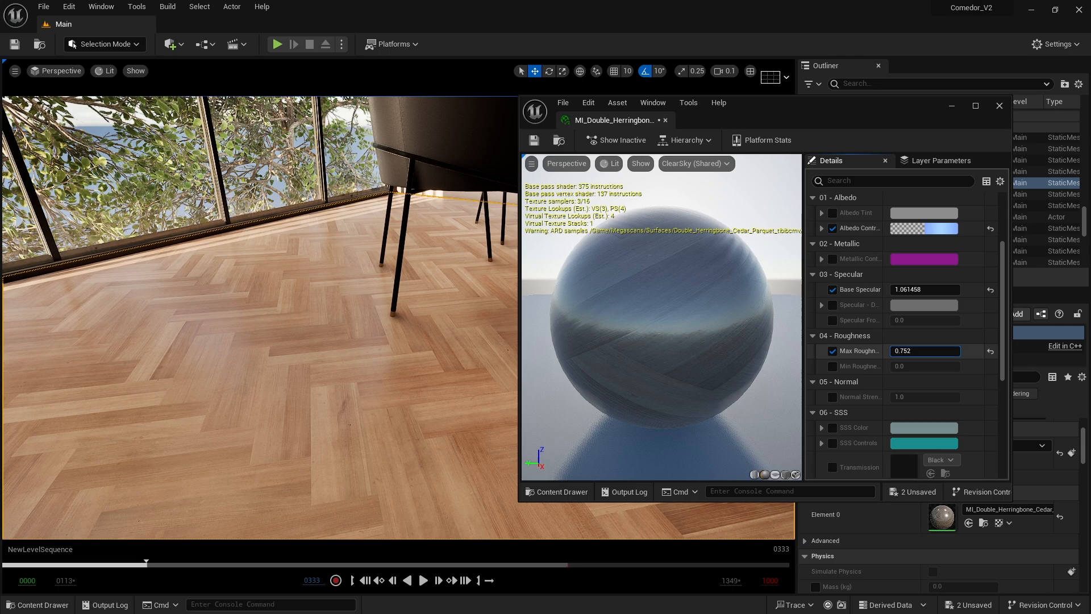
{"action": "type", "text": "0.327422"}
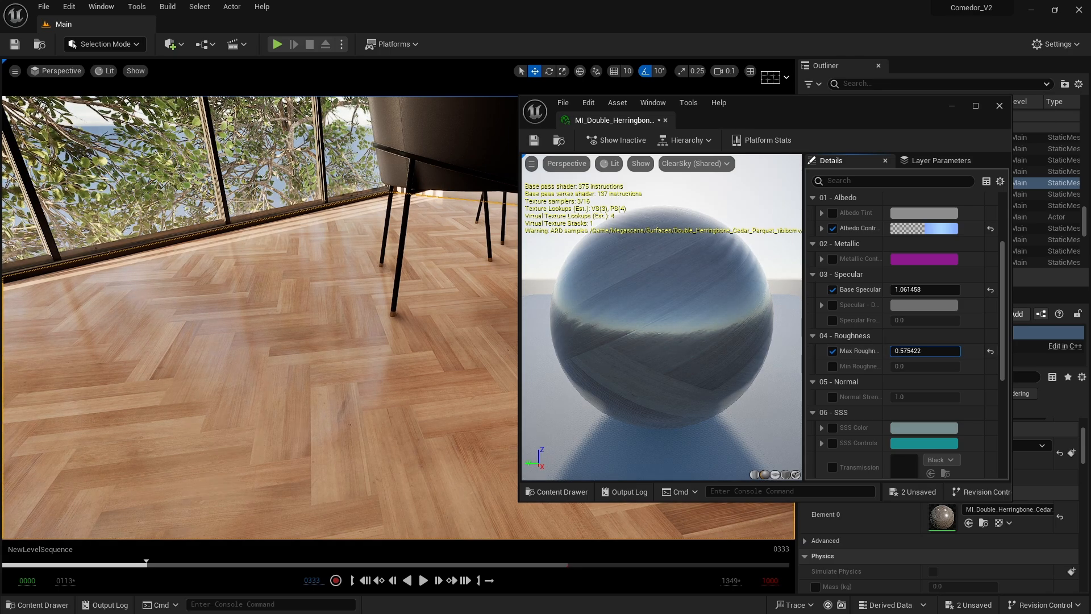
{"action": "type", "text": "r.Lumen.Reflections.MaxRayIntensity"}
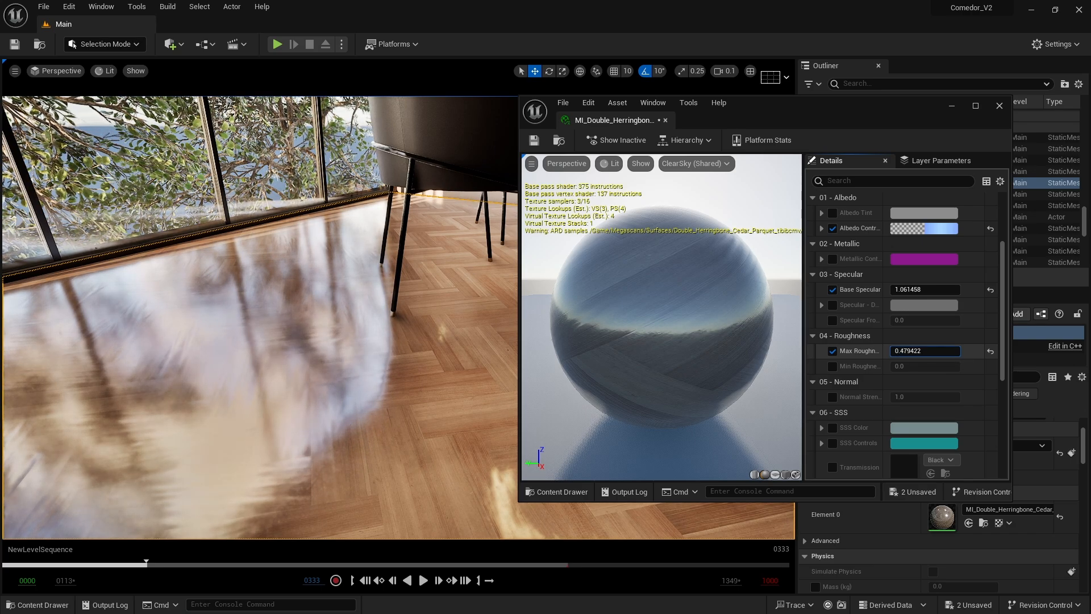
{"action": "type", "text": "0.835111"}
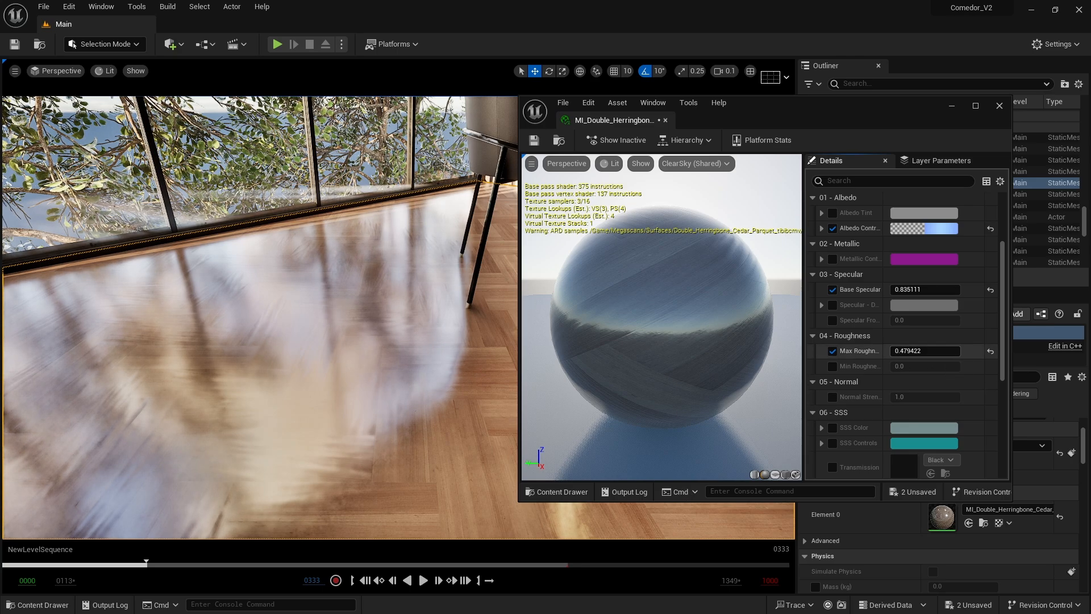
Run r.Lumen.Reflections.MaxRayIntensity 3 in the console again
{"action": "type", "text": "r.Lumen.Reflections.MaxRayIntensity"}
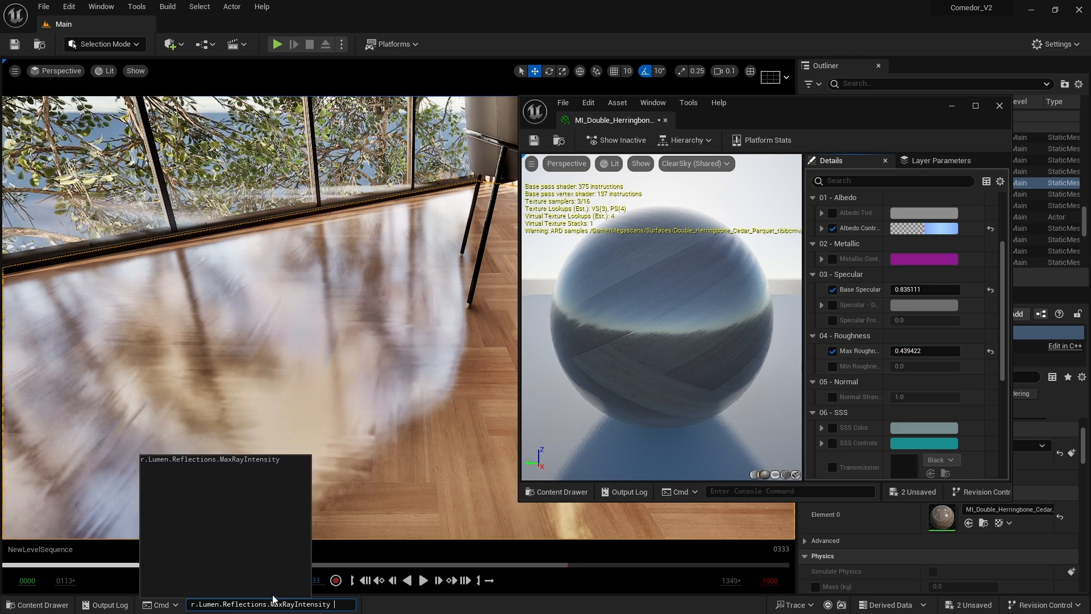
{"action": "type", "text": "3"}
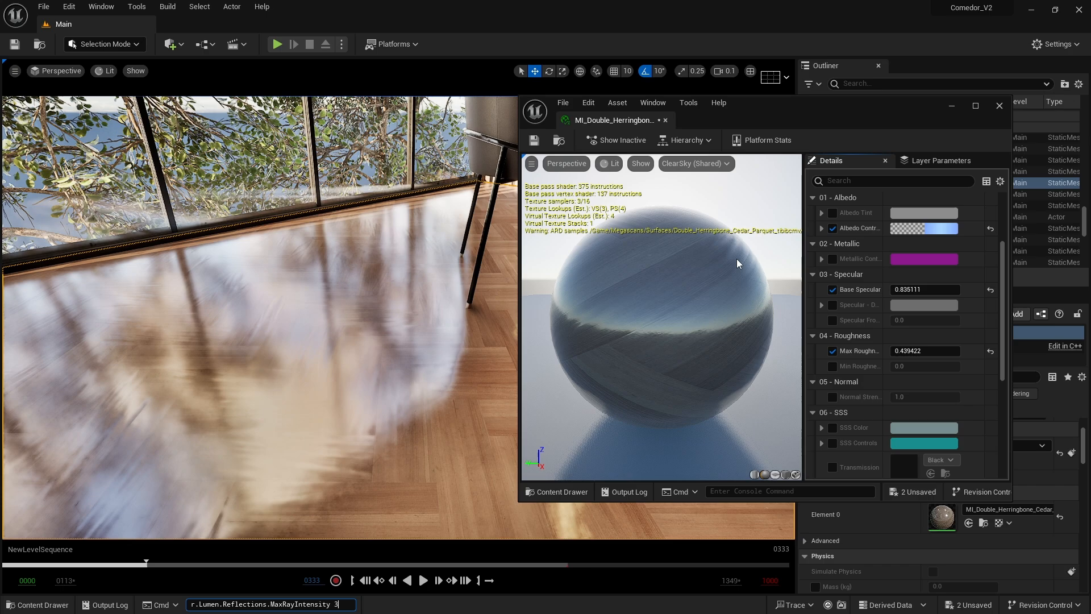
{"action": "key", "text": "Return"}
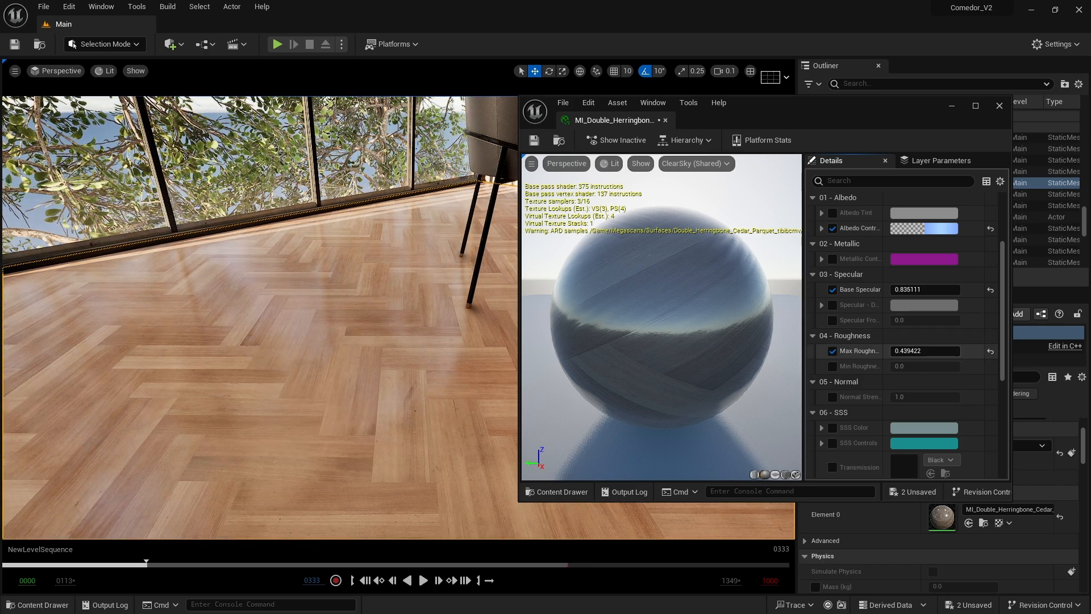
{"action": "triple_click", "coordinate": [926, 351]}
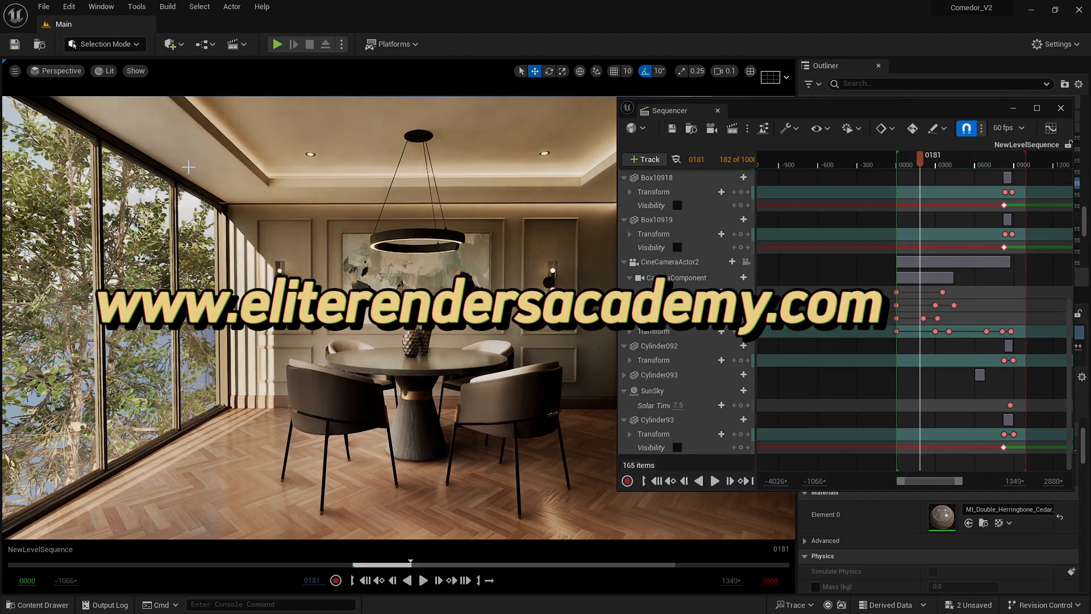
Pilot CineCameraActor2 and play the NewLevelSequence camera move, pausing and replaying near the end
{"action": "left_click", "coordinate": [59, 71]}
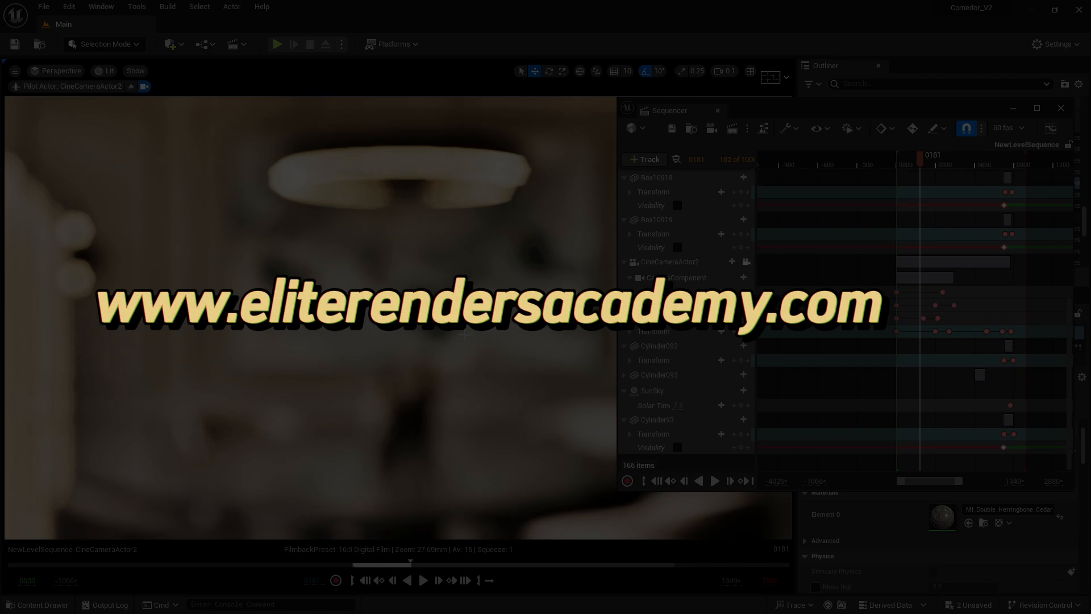
{"action": "left_click", "coordinate": [422, 579]}
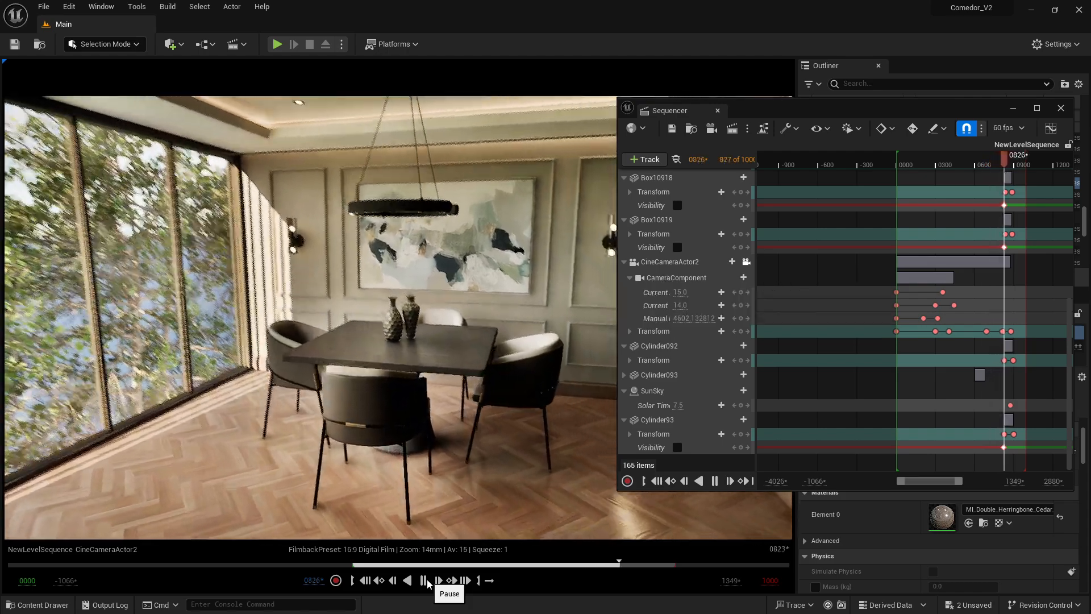
{"action": "left_click", "coordinate": [423, 580]}
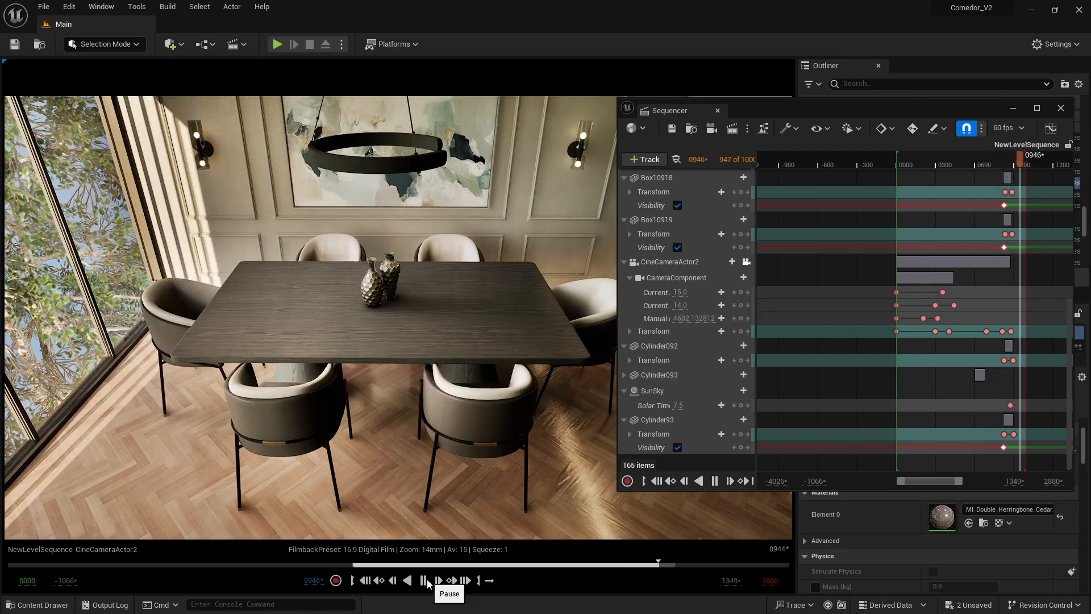
{"action": "left_click", "coordinate": [423, 580]}
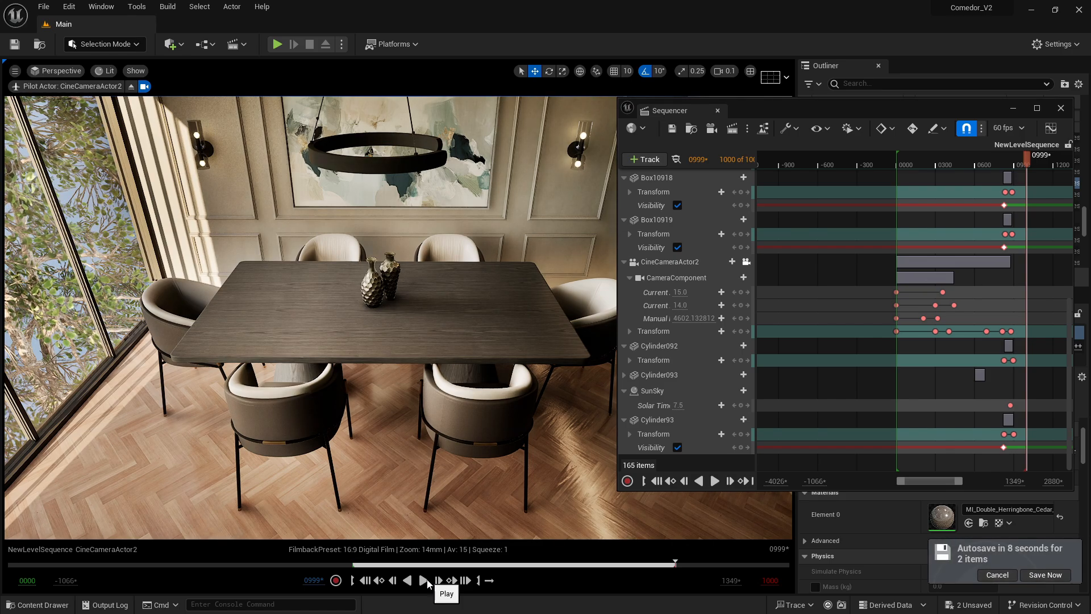
{"action": "left_click", "coordinate": [425, 580]}
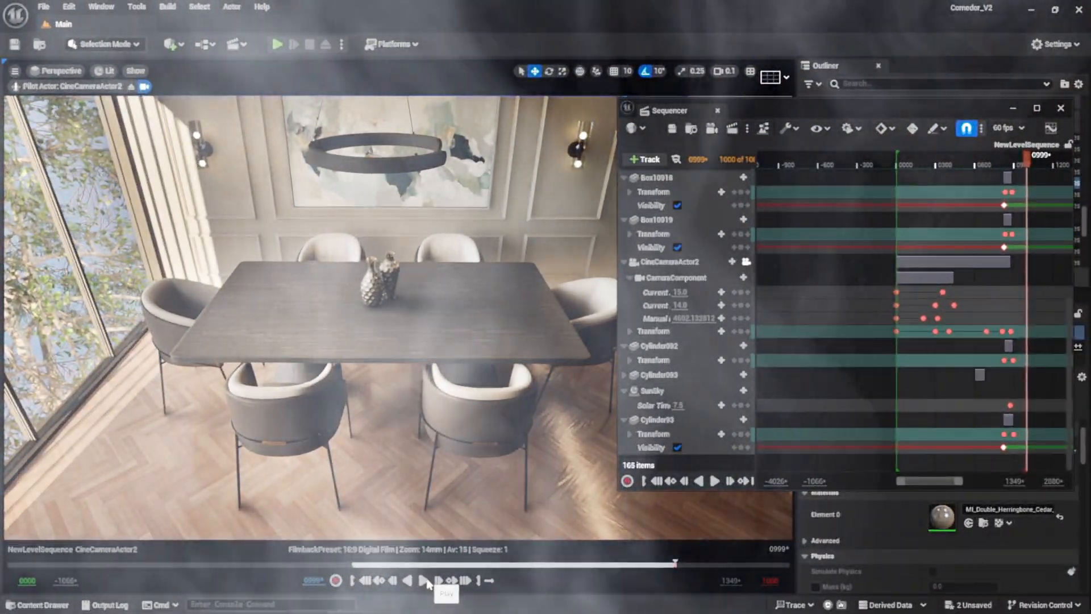